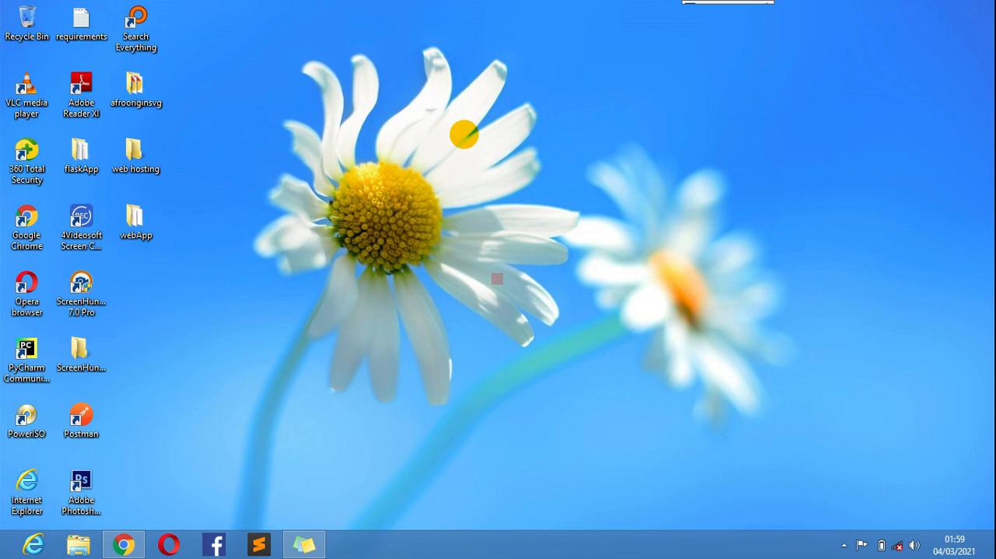
# Step: Bring up the Run box and enter the dxdiag command
pyautogui.click(81, 420)
pyautogui.write('d')
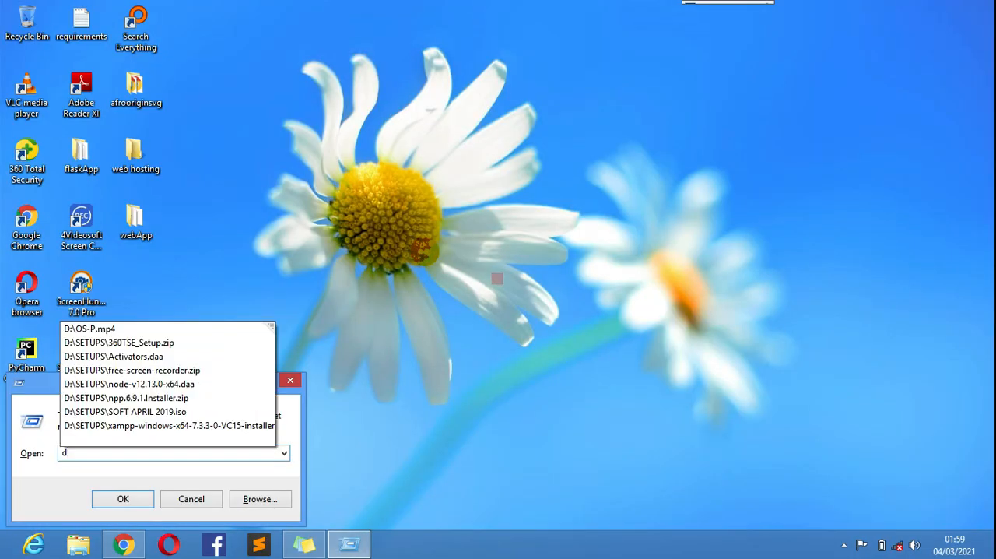
pyautogui.write('xdiag')
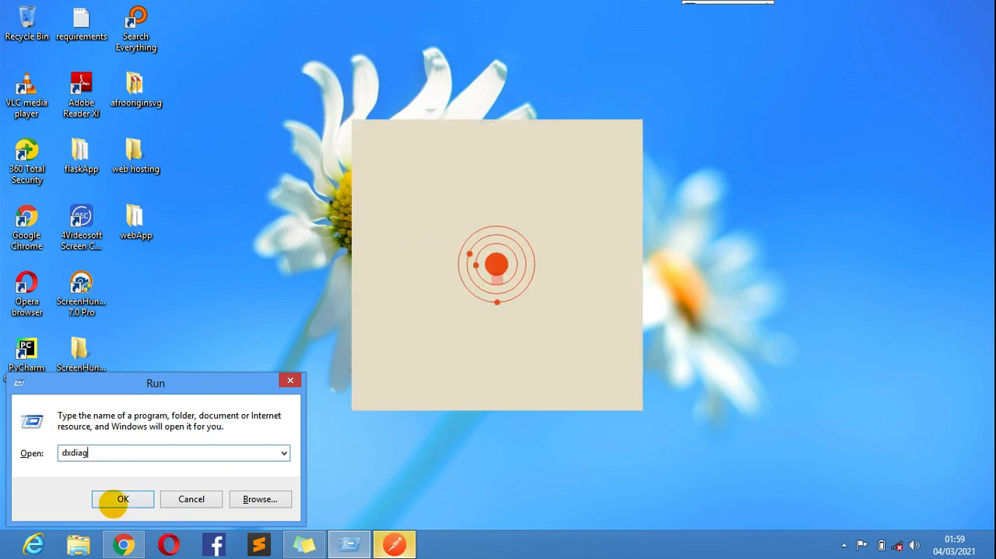
# Step: Launch dxdiag and view the System tab reporting Windows 8 Pro 64-bit on an HP ProBook
pyautogui.click(121, 498)
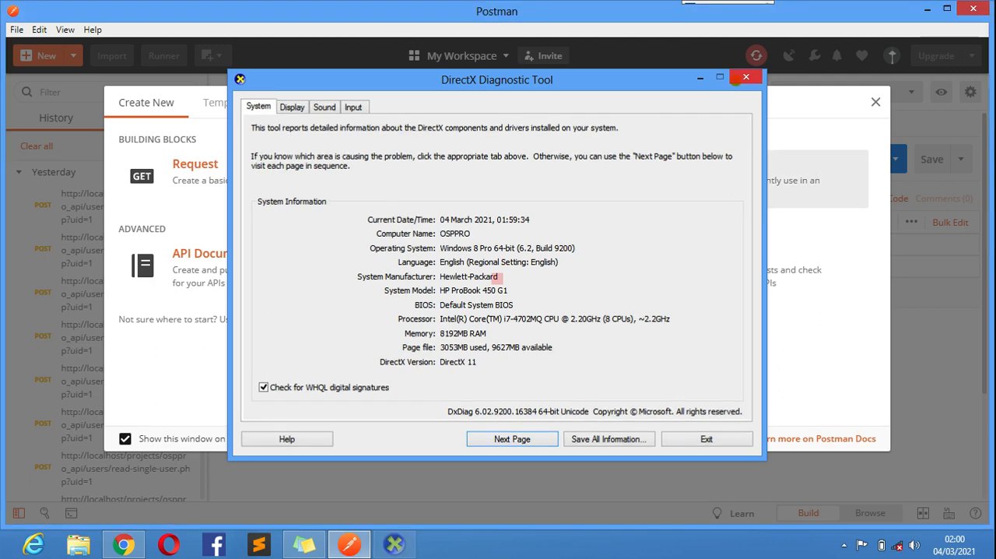
# Step: Show the Downloads folder and look through the Postman and Fiddler Everywhere installers
pyautogui.click(745, 77)
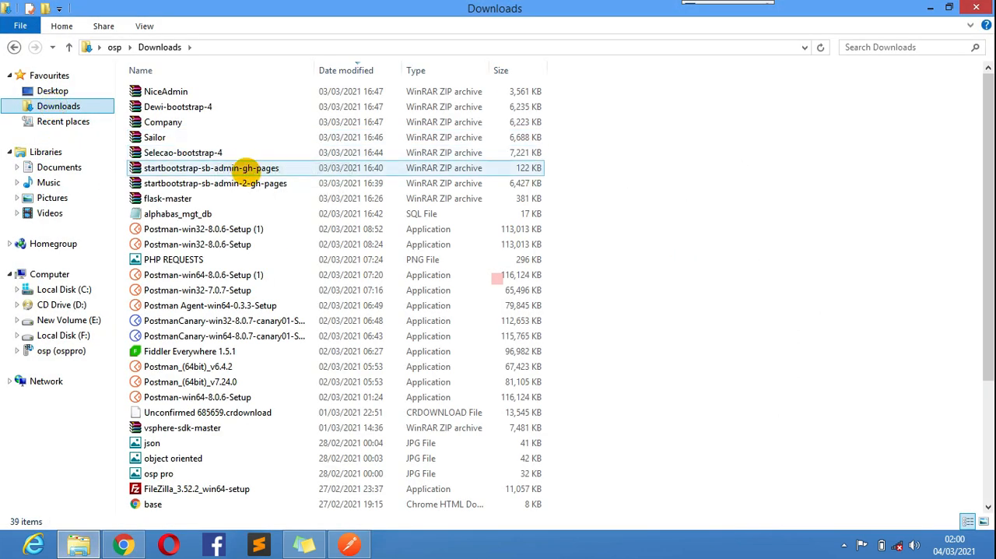
pyautogui.click(173, 258)
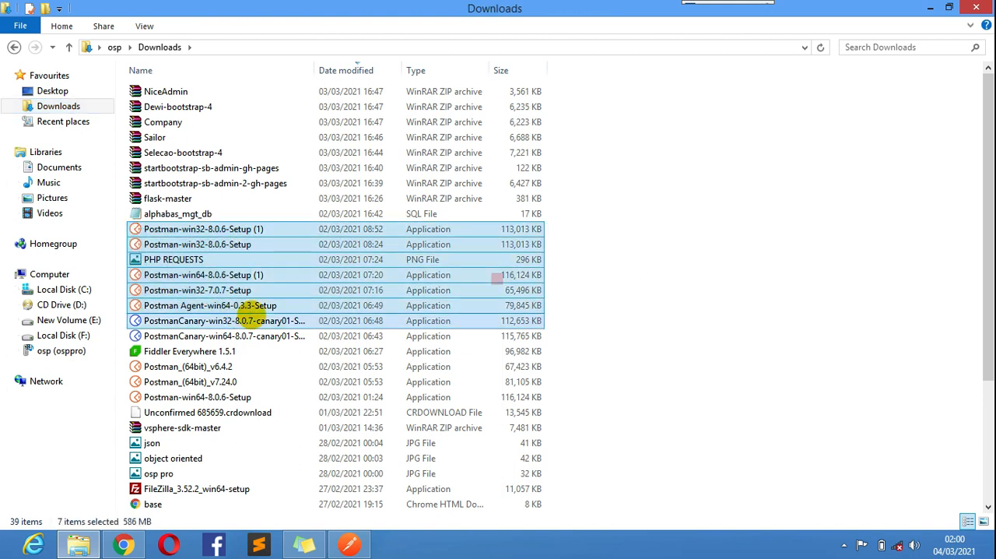
pyautogui.click(190, 351)
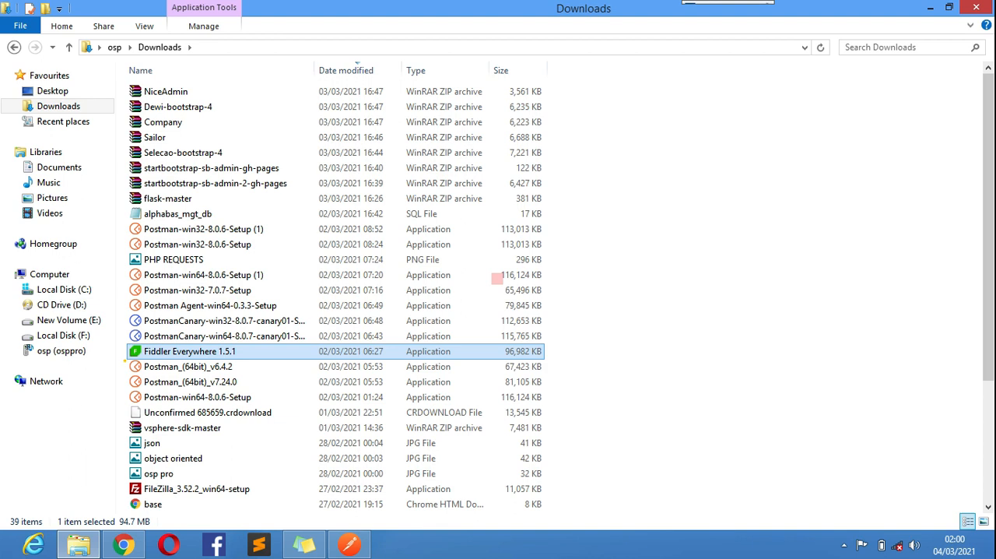
pyautogui.click(695, 398)
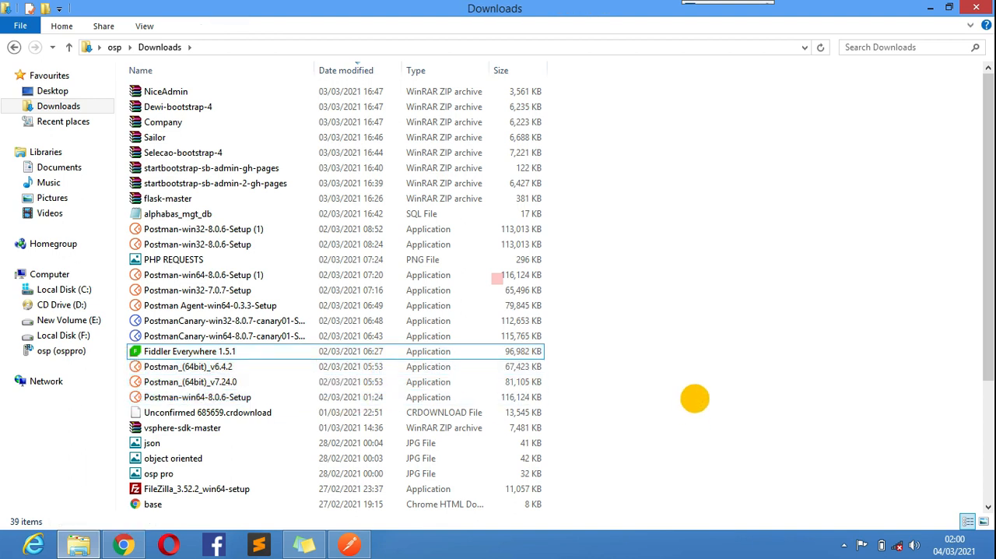
pyautogui.click(224, 321)
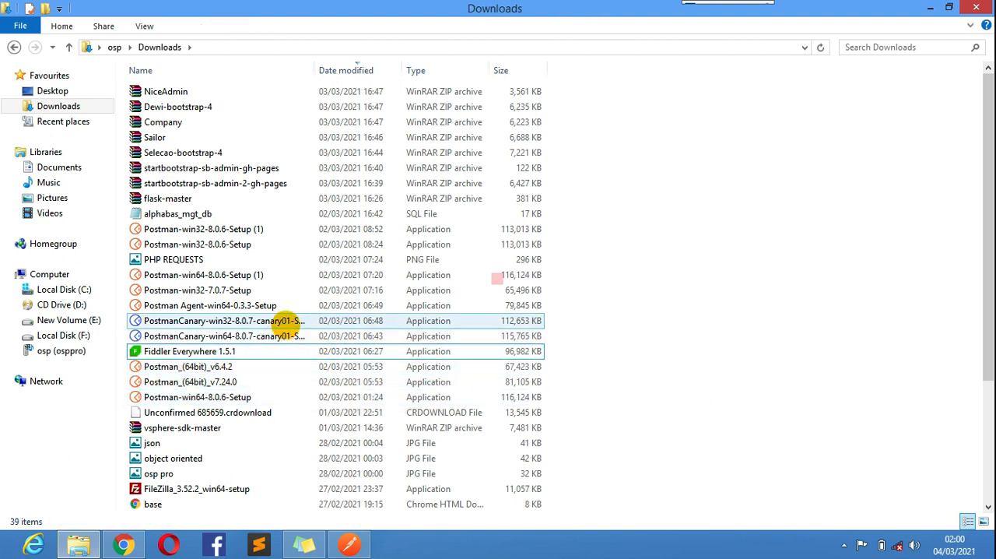
pyautogui.moveTo(189, 381)
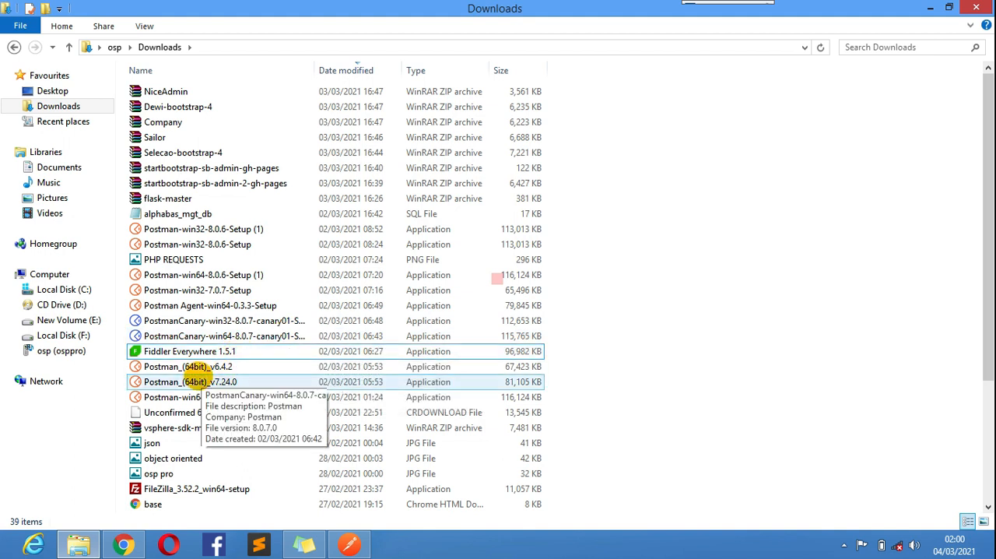
pyautogui.moveTo(187, 367)
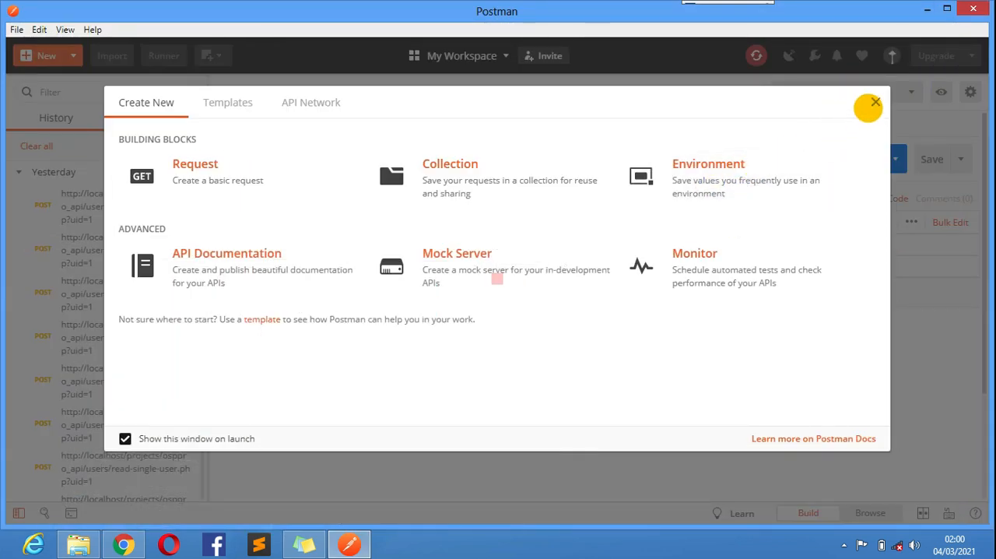
# Step: Dismiss Postman's Create New window and send the saved read-single-user request from its Body view
pyautogui.click(875, 101)
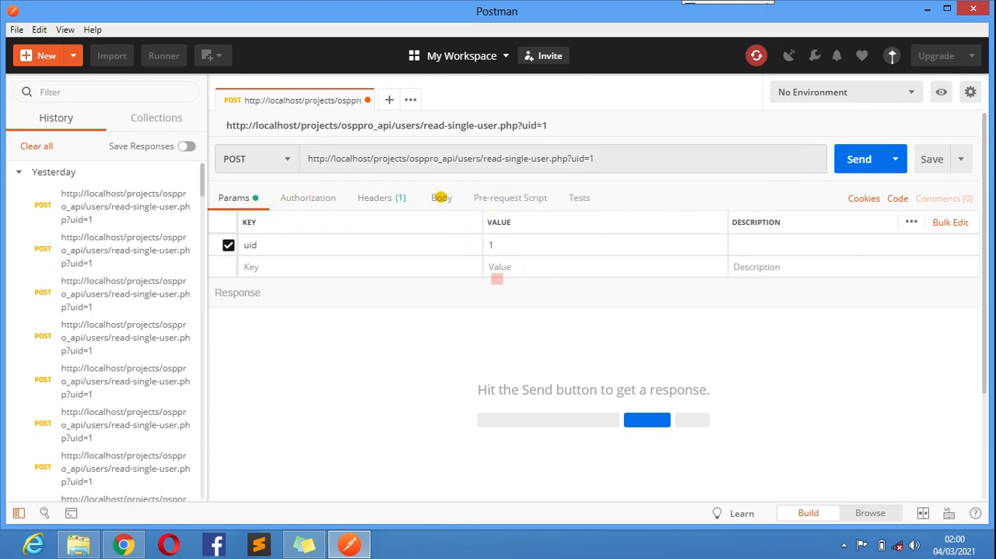
pyautogui.click(442, 196)
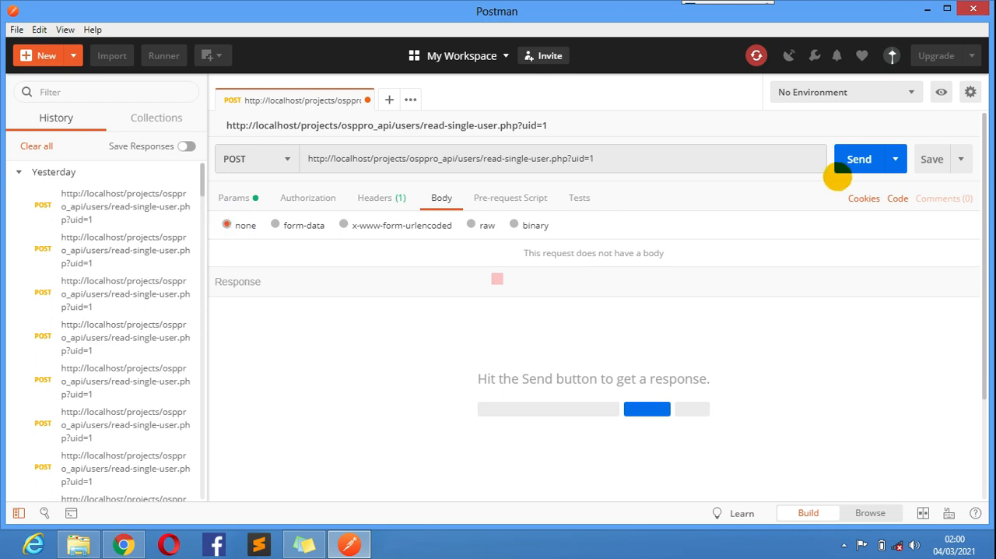
pyautogui.click(859, 159)
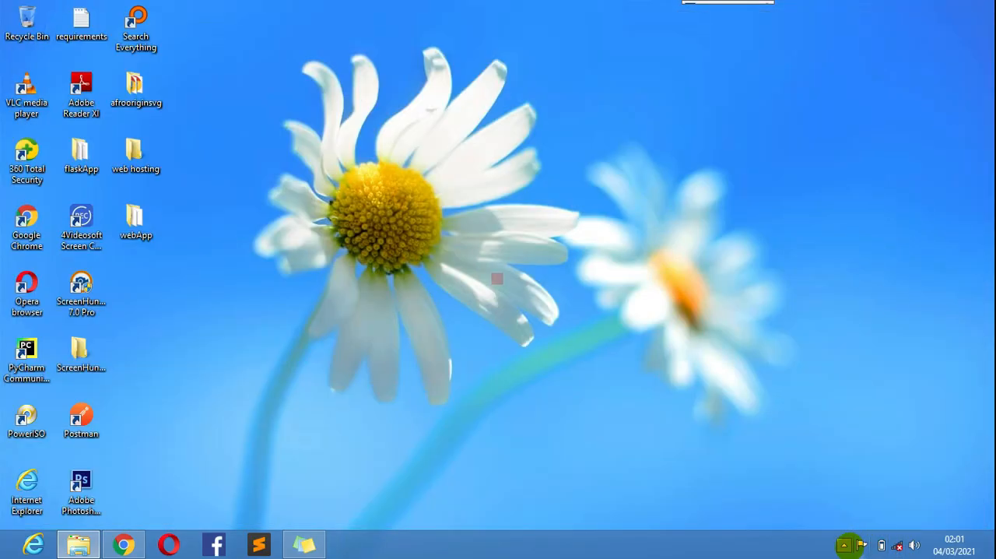
# Step: Relaunch Postman from the desktop and bring up File Explorer's Computer view of the drives
pyautogui.click(81, 420)
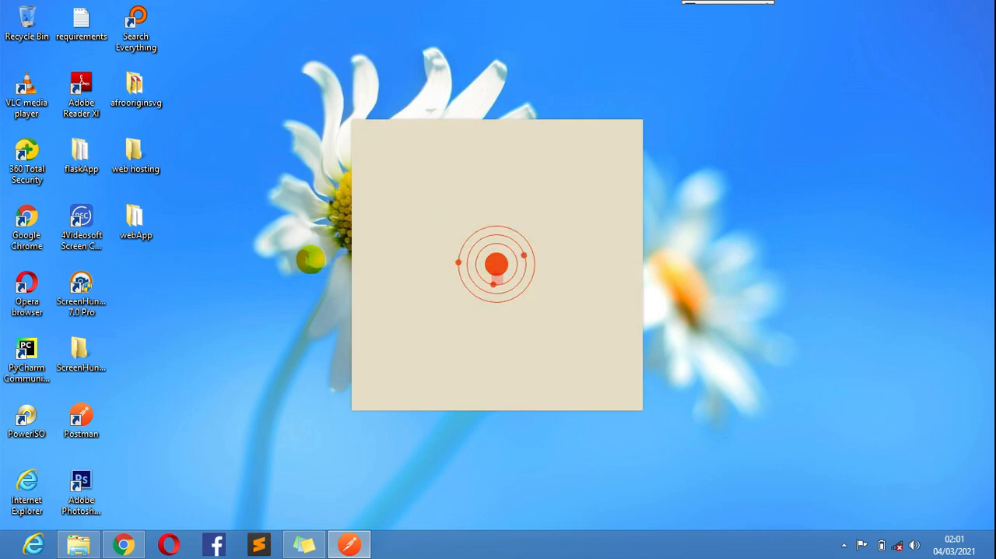
pyautogui.click(77, 543)
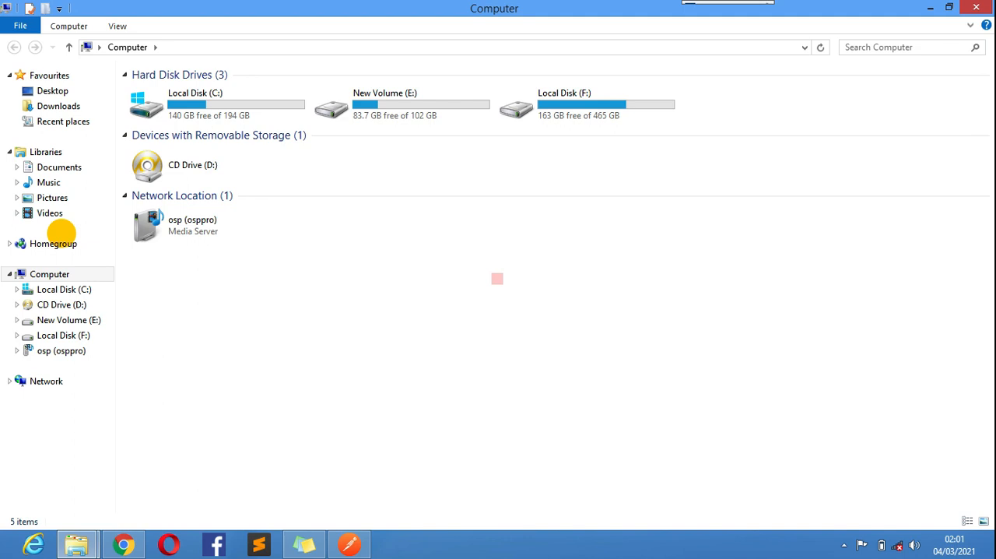
# Step: Enter the osp user folder on C: and enable hidden items in the folder view options
pyautogui.rightClick(498, 279)
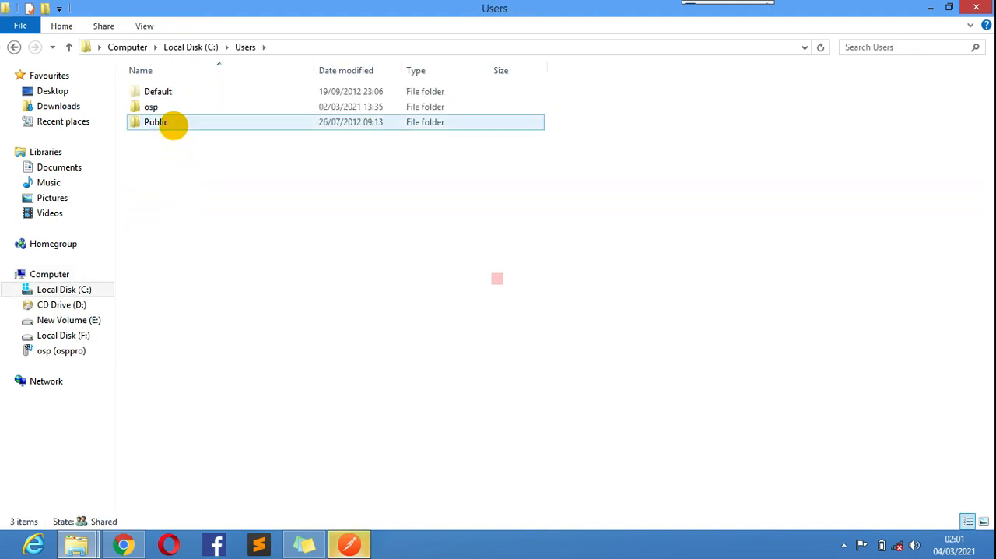
pyautogui.doubleClick(149, 105)
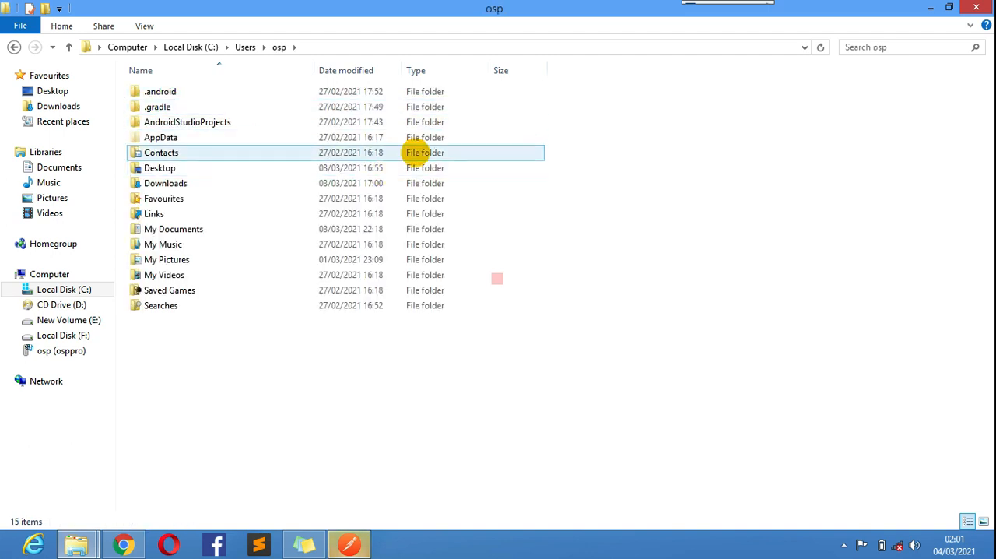
pyautogui.doubleClick(160, 137)
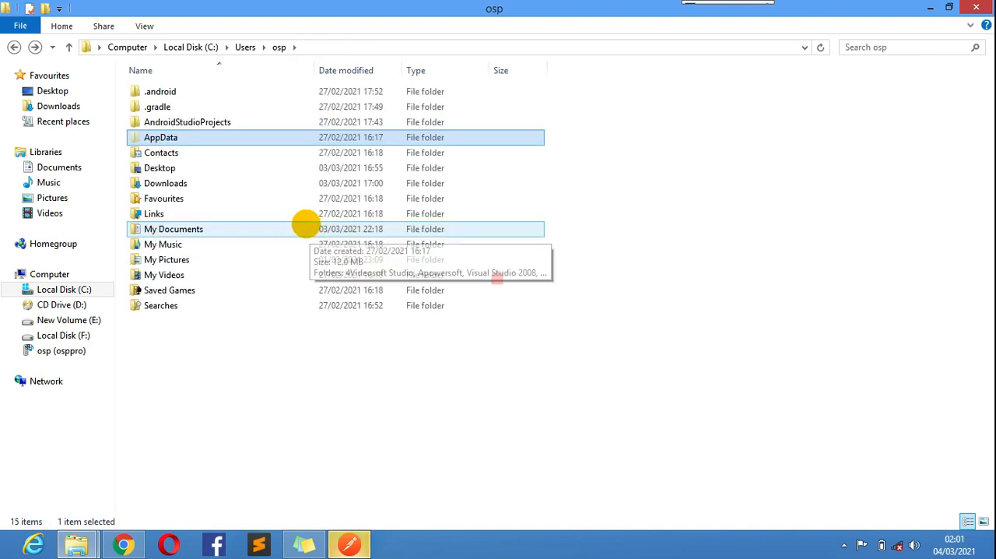
pyautogui.click(143, 25)
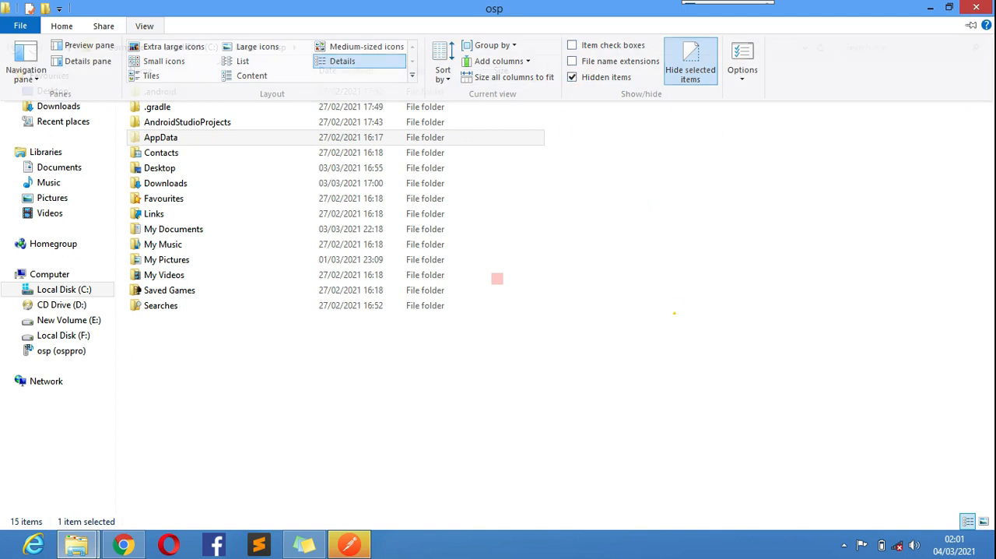
# Step: Browse AppData > Local > Postman and select the app-6.4.2 version folder
pyautogui.doubleClick(160, 137)
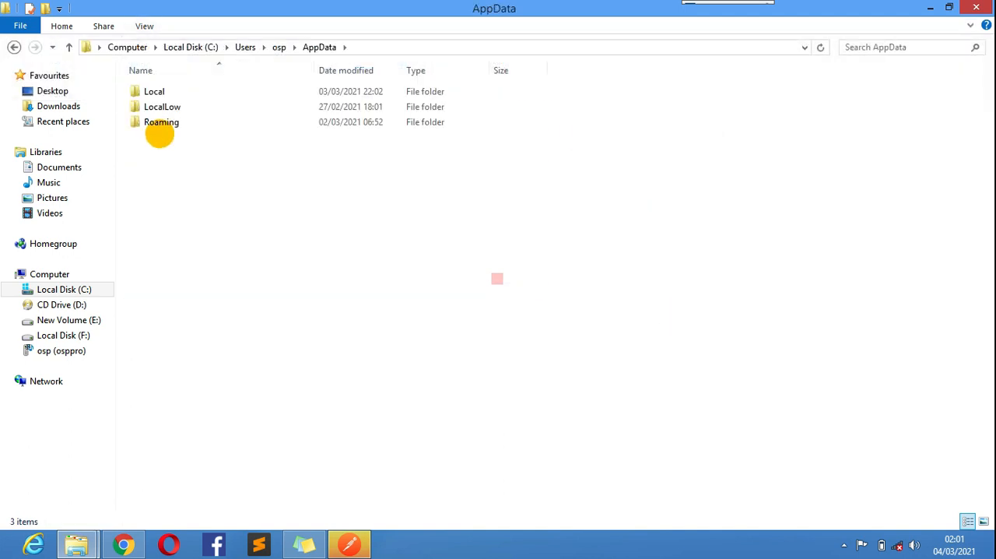
pyautogui.doubleClick(154, 90)
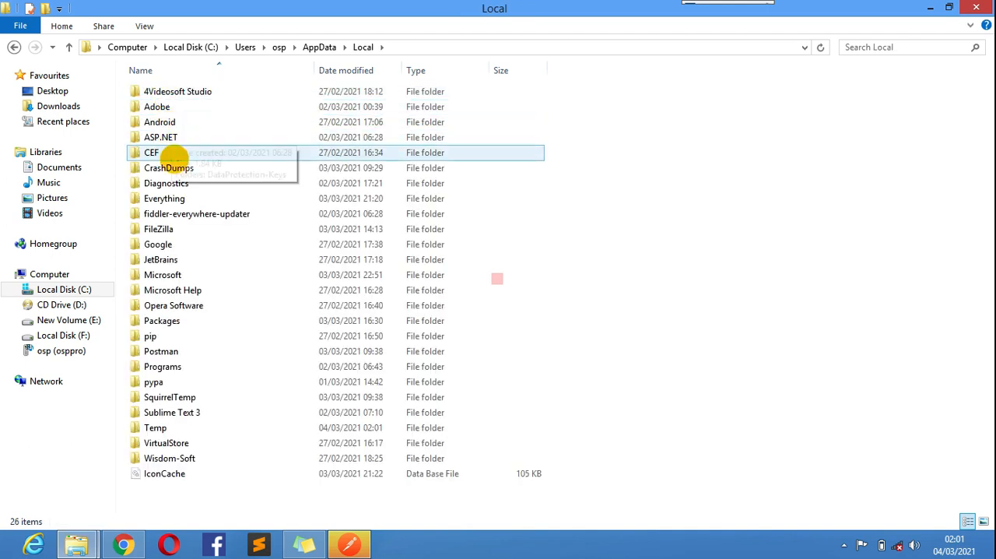
pyautogui.doubleClick(162, 350)
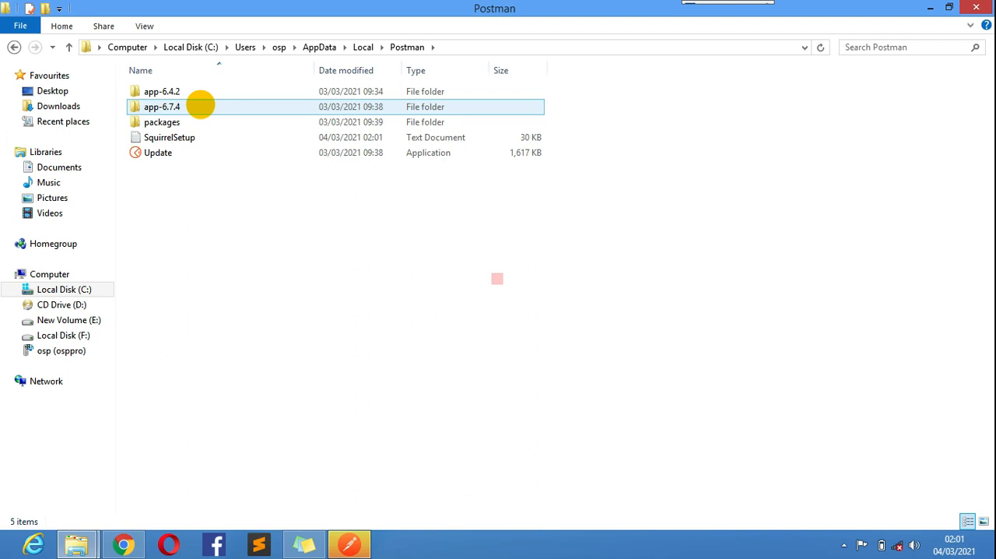
pyautogui.click(162, 90)
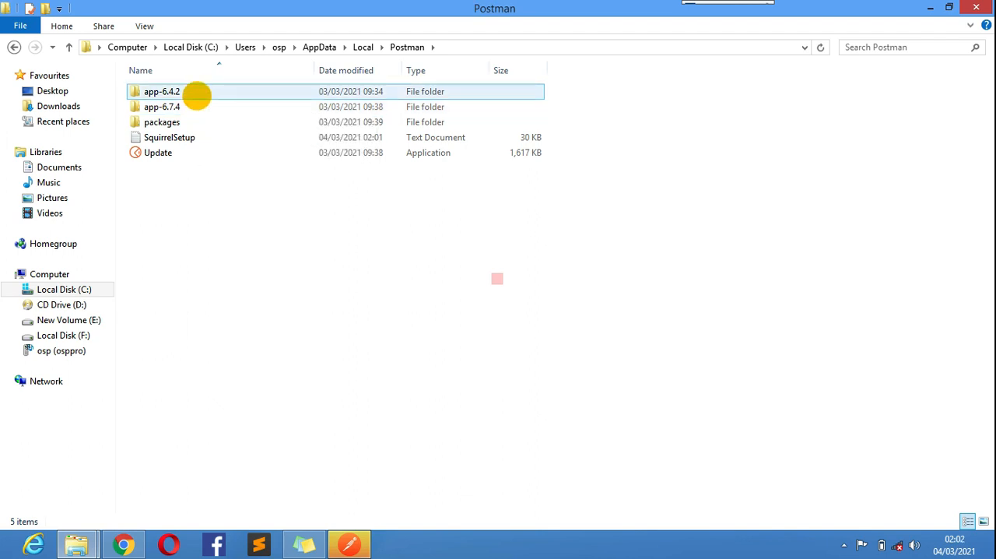
pyautogui.moveTo(162, 105)
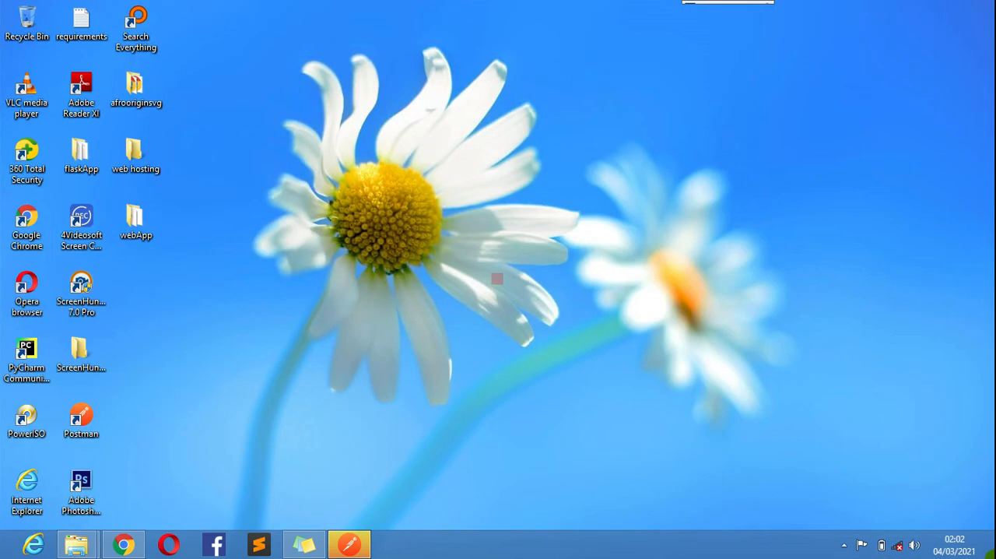
# Step: Inspect the Postman shortcut's Details and Shortcut pages, revealing its Update.exe target in AppData
pyautogui.rightClick(81, 91)
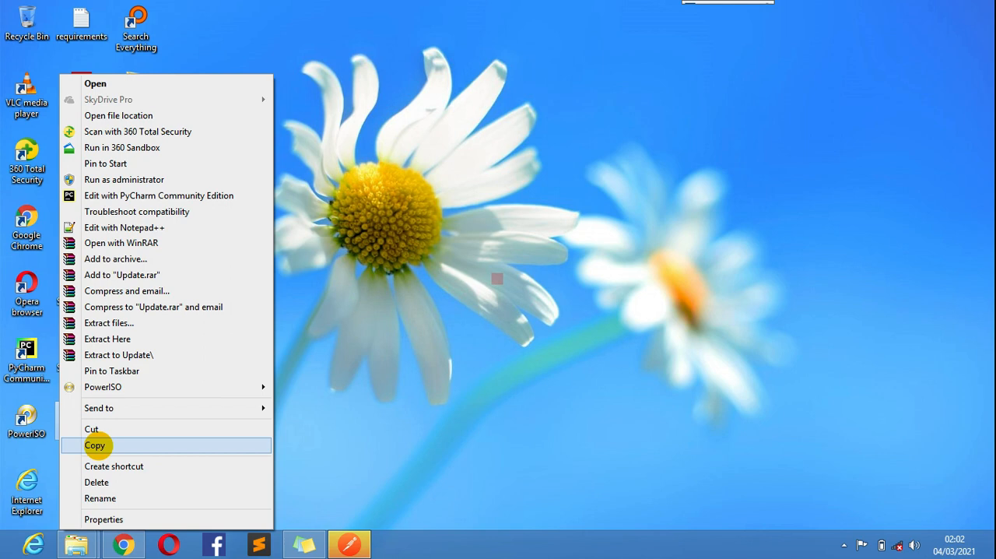
pyautogui.click(103, 520)
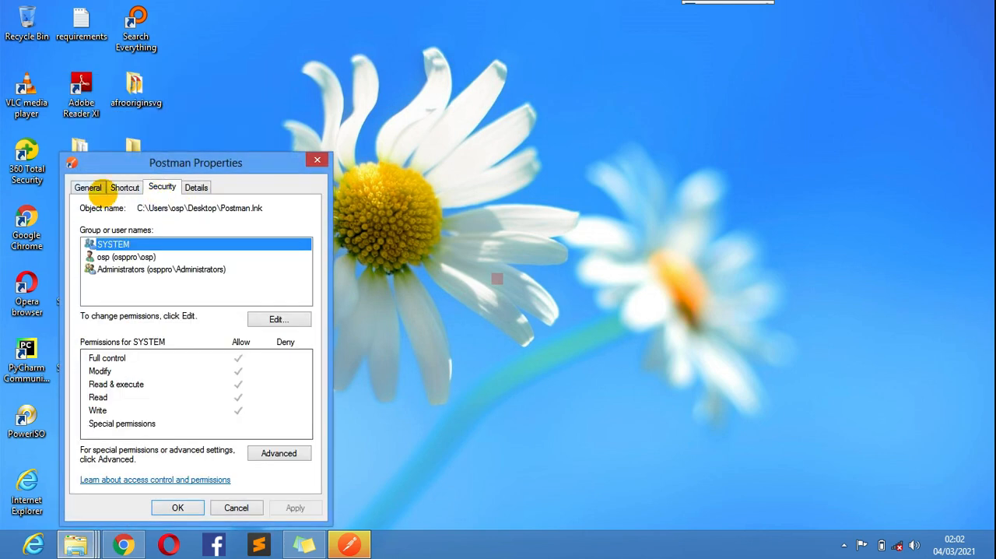
pyautogui.click(87, 187)
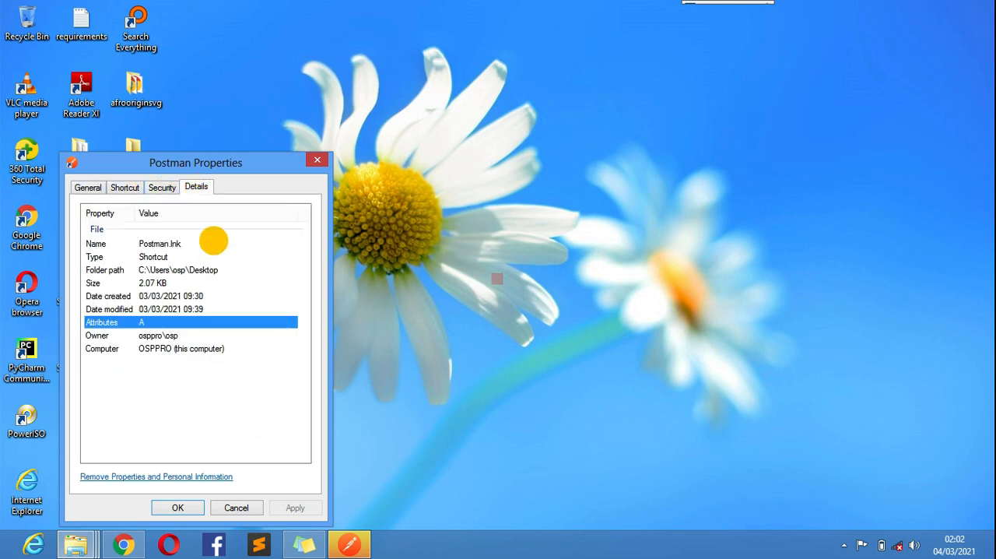
pyautogui.moveTo(156, 210)
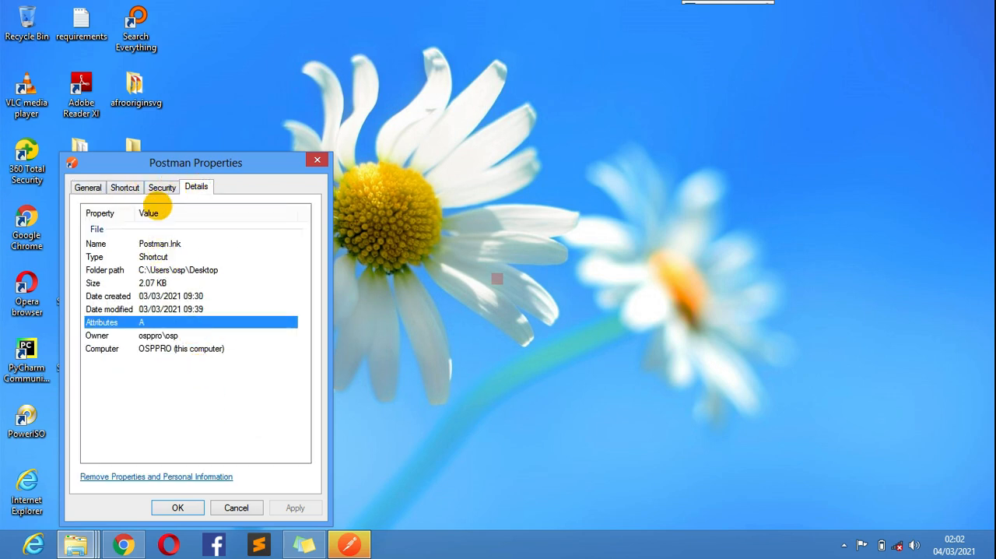
pyautogui.click(125, 187)
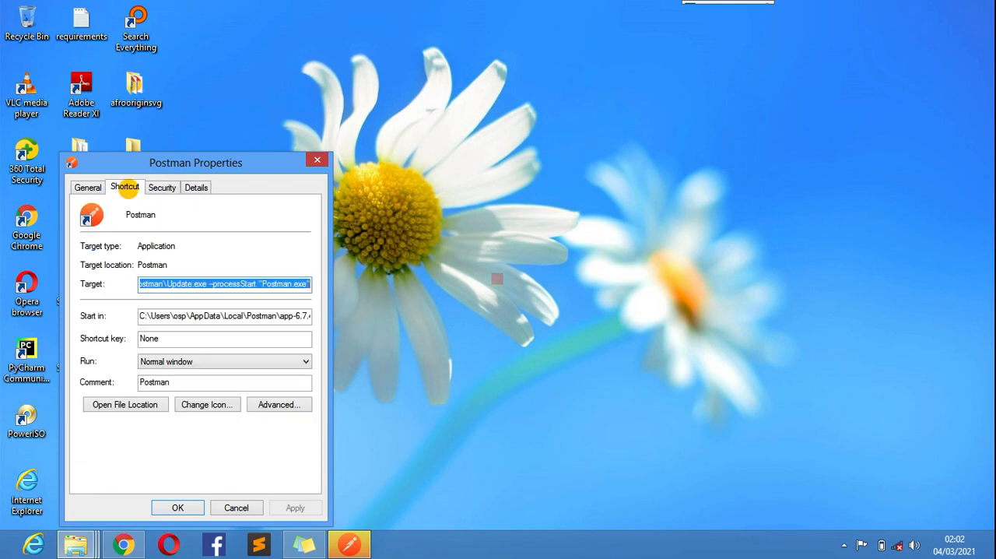
pyautogui.click(87, 187)
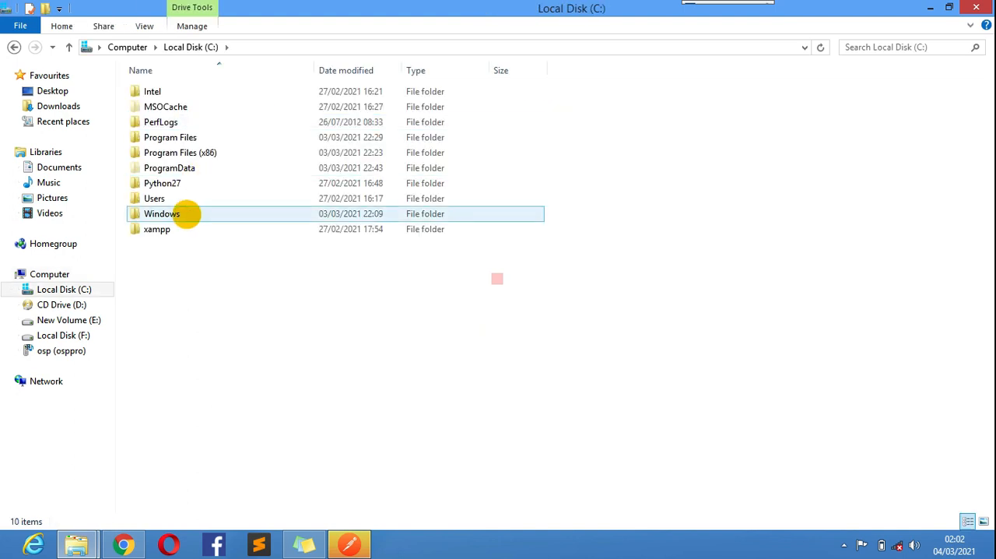
# Step: Browse C: > Users > osp > AppData > Local into the Postman install folder
pyautogui.doubleClick(154, 197)
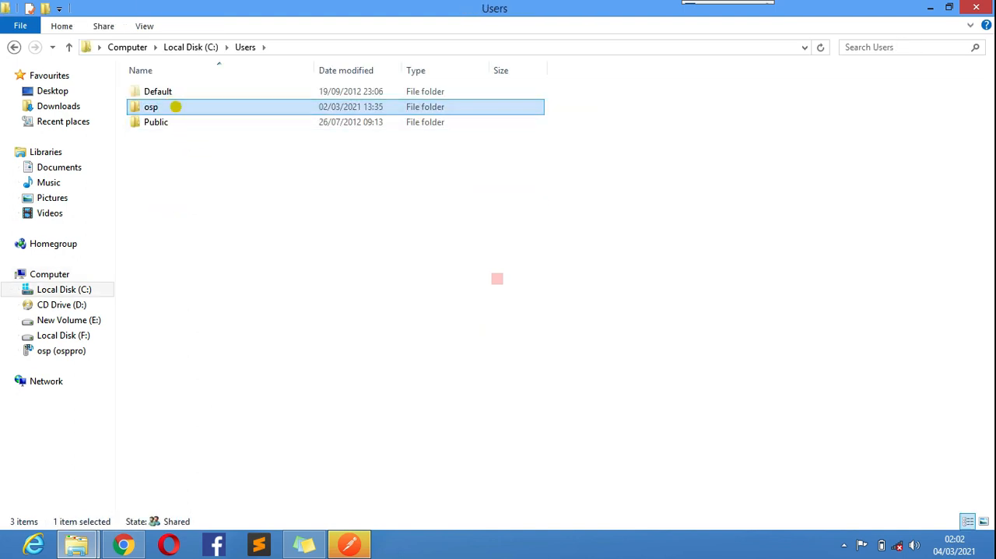
pyautogui.doubleClick(151, 106)
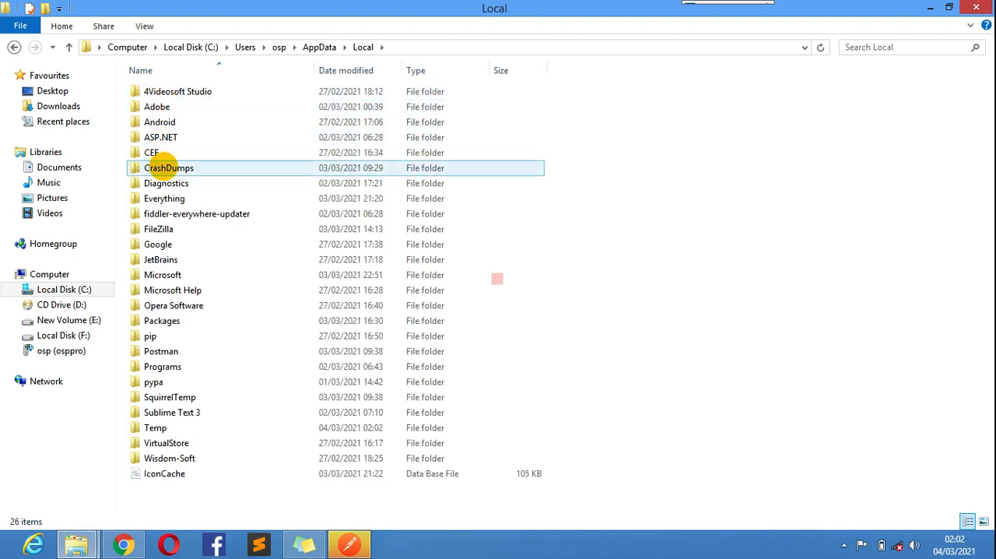
pyautogui.click(162, 366)
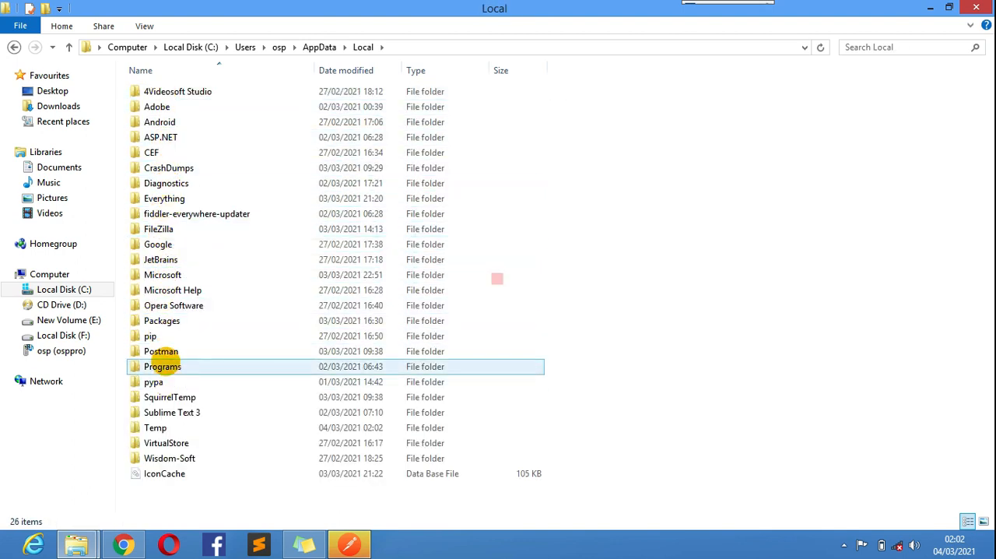
pyautogui.doubleClick(162, 351)
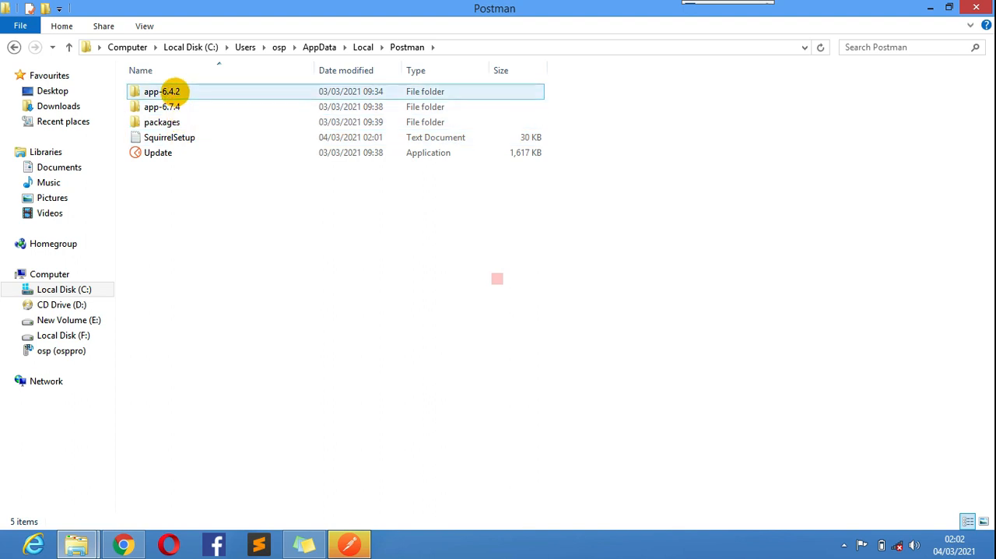
# Step: Review the app-6.7.4 and app-6.4.2 version folders and enter app-6.4.2
pyautogui.click(162, 106)
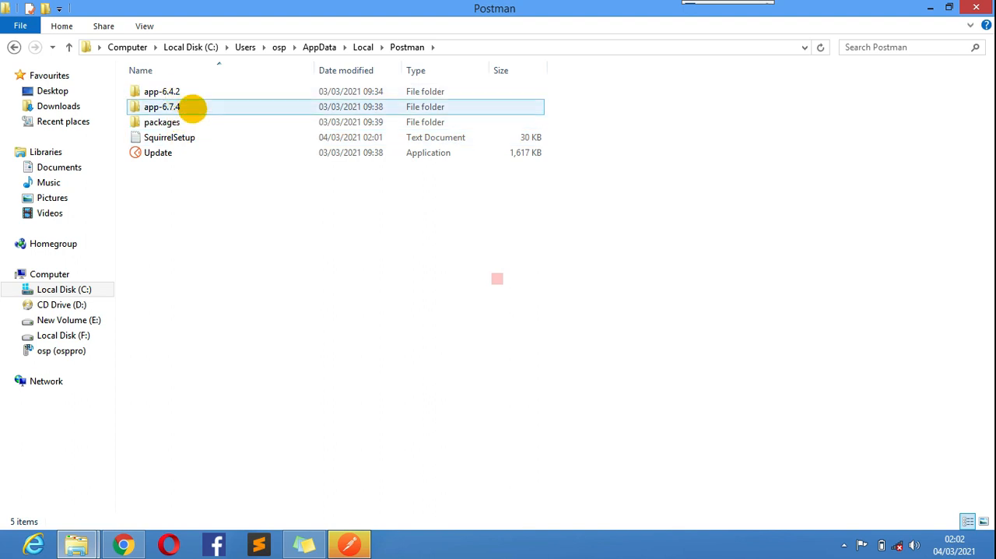
pyautogui.click(162, 90)
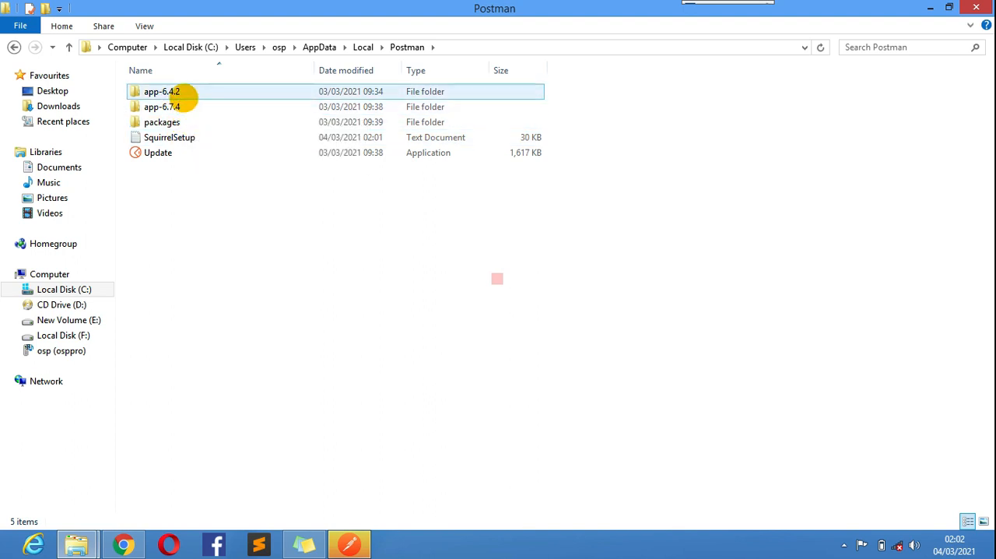
pyautogui.doubleClick(161, 90)
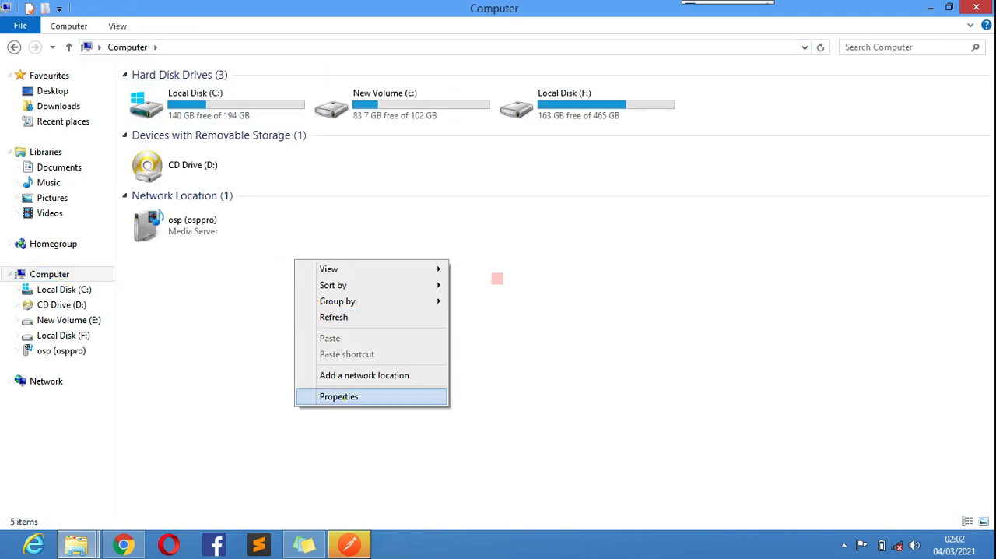
# Step: Reach the Environment Variables dialog via Computer Properties and Advanced system settings
pyautogui.click(339, 395)
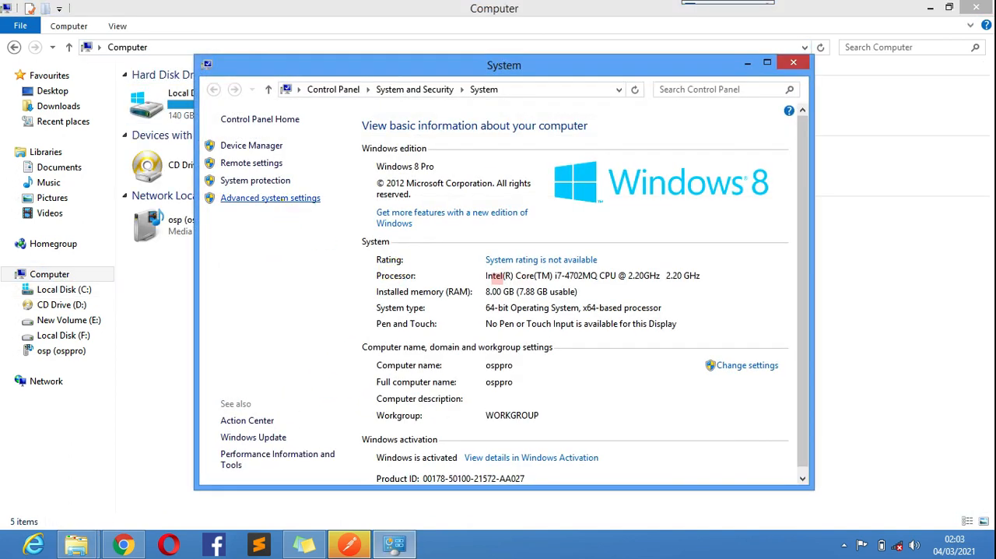
pyautogui.click(271, 197)
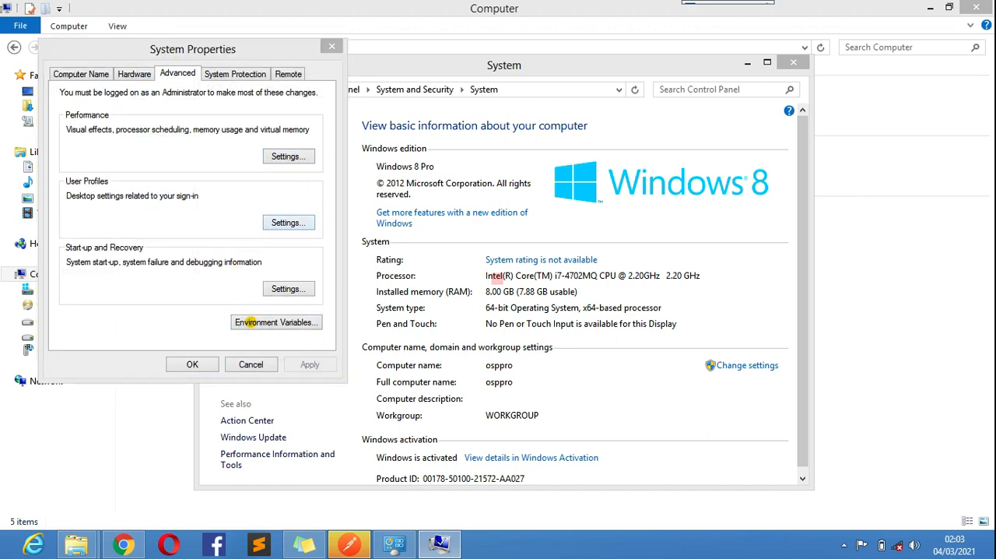
pyautogui.click(274, 321)
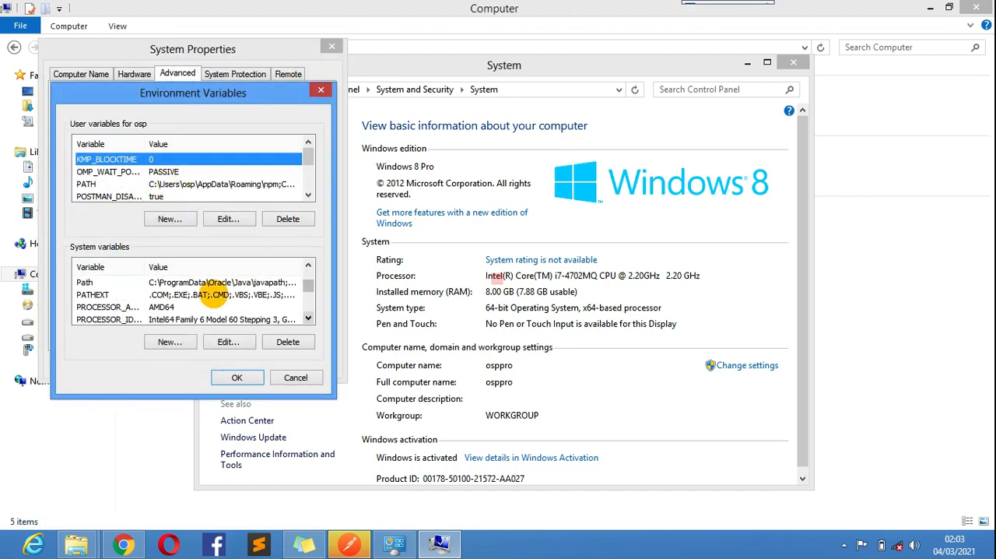
pyautogui.click(84, 282)
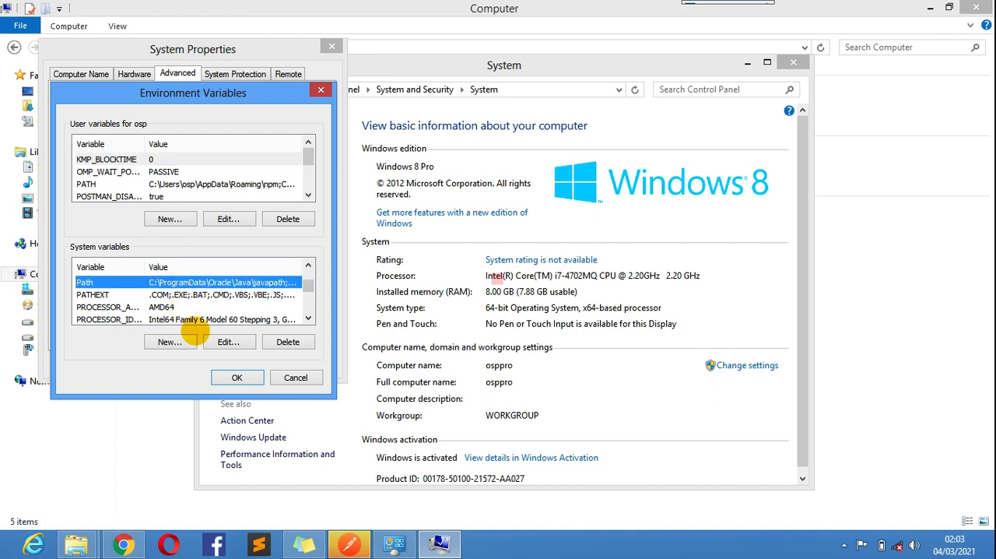
pyautogui.click(229, 343)
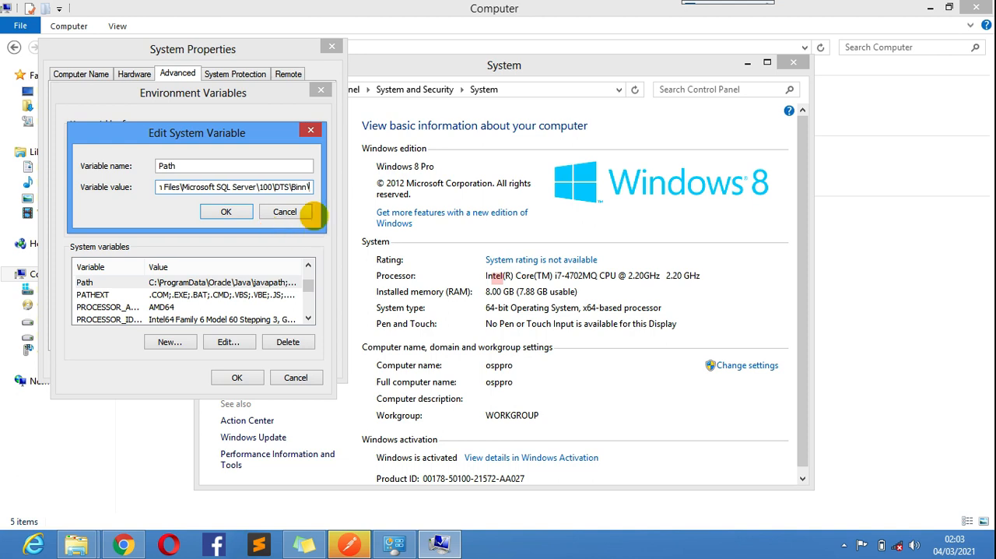
pyautogui.click(225, 211)
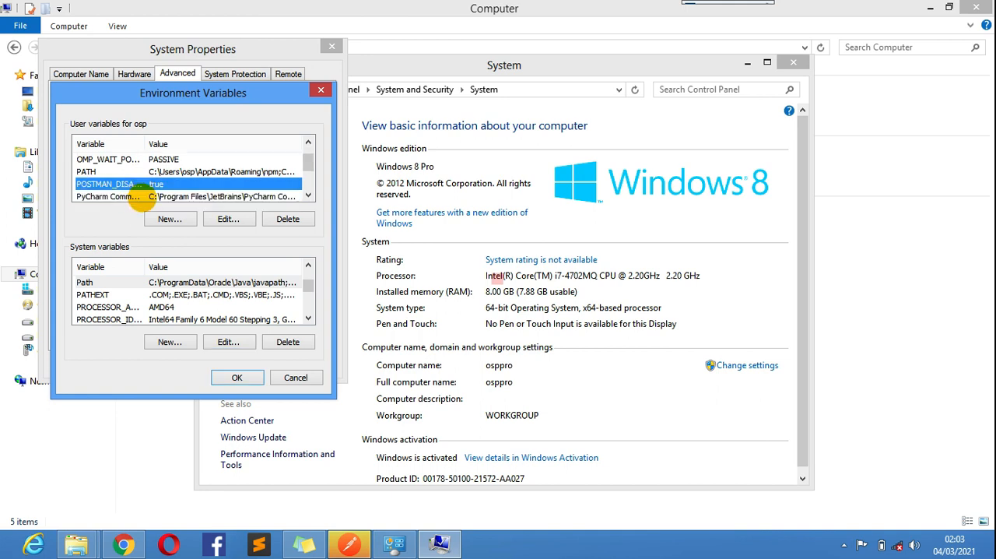
pyautogui.moveTo(218, 218)
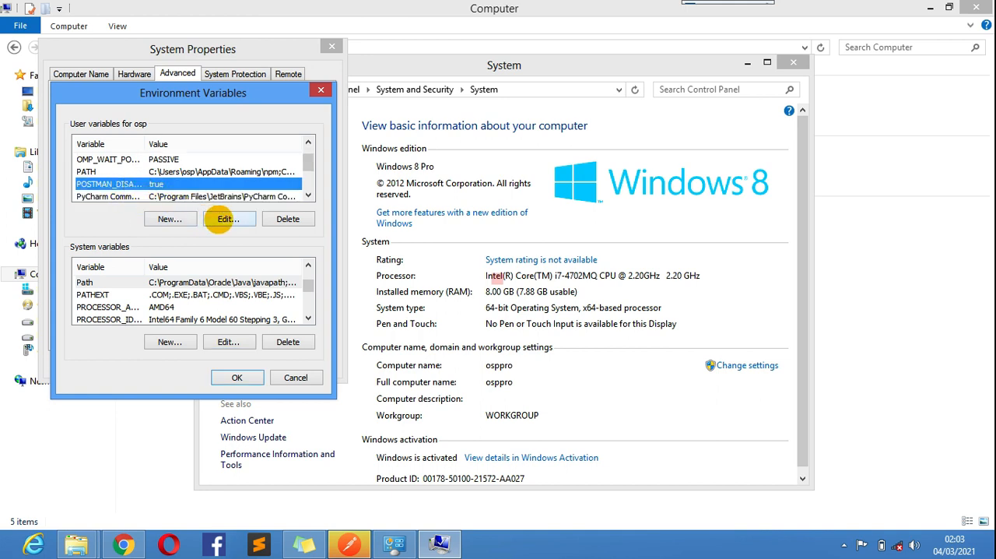
# Step: Edit the POSTMAN_DISABLE_GPU user variable so its value is true
pyautogui.click(229, 218)
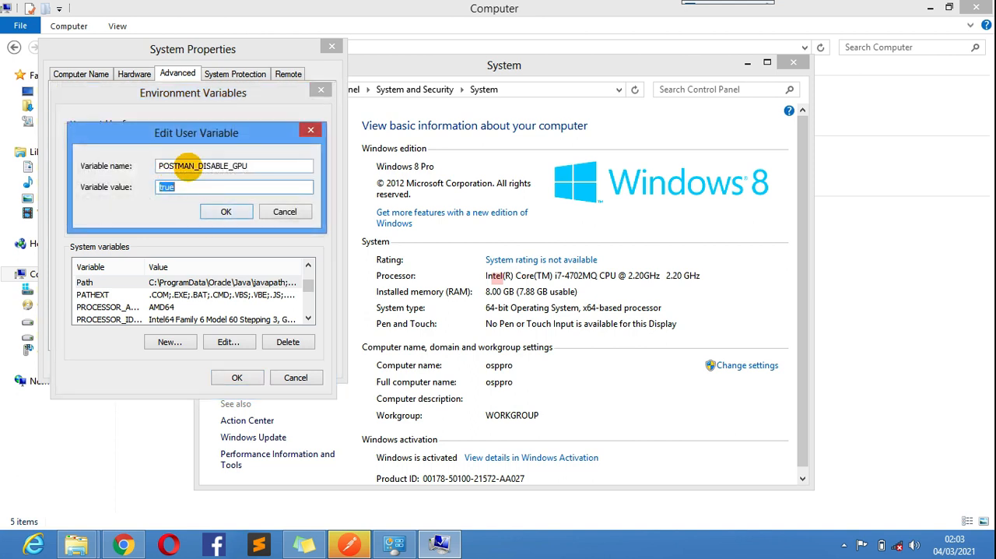
pyautogui.moveTo(249, 183)
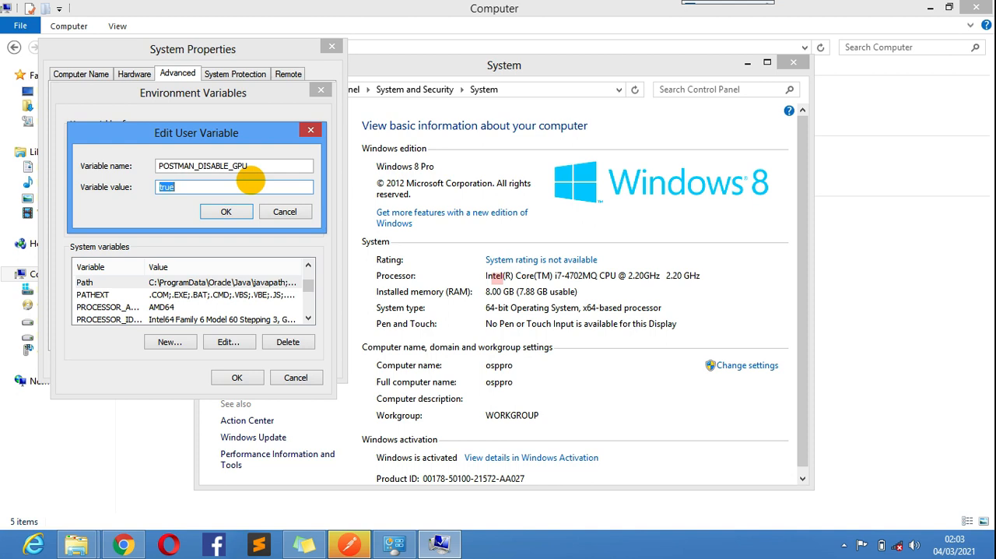
pyautogui.moveTo(162, 198)
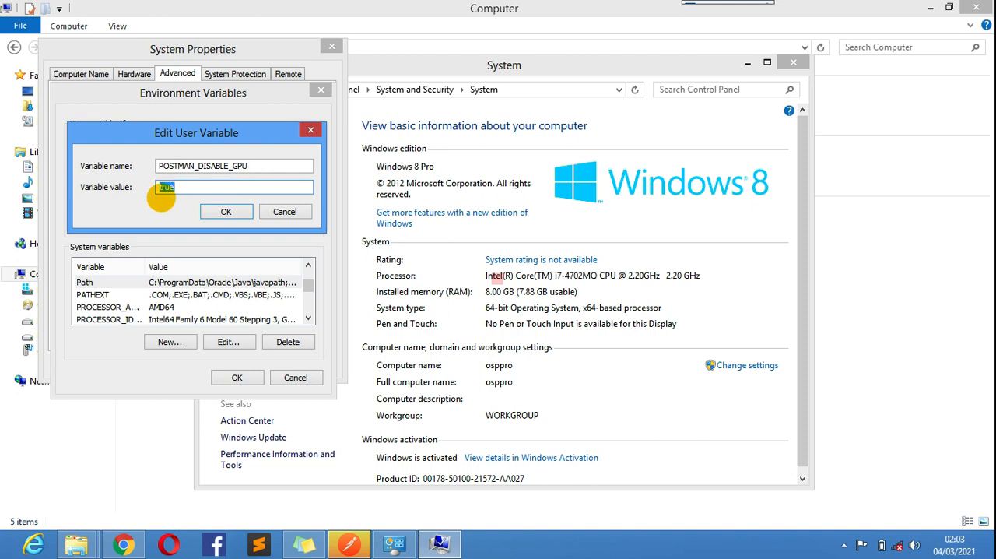
pyautogui.click(226, 211)
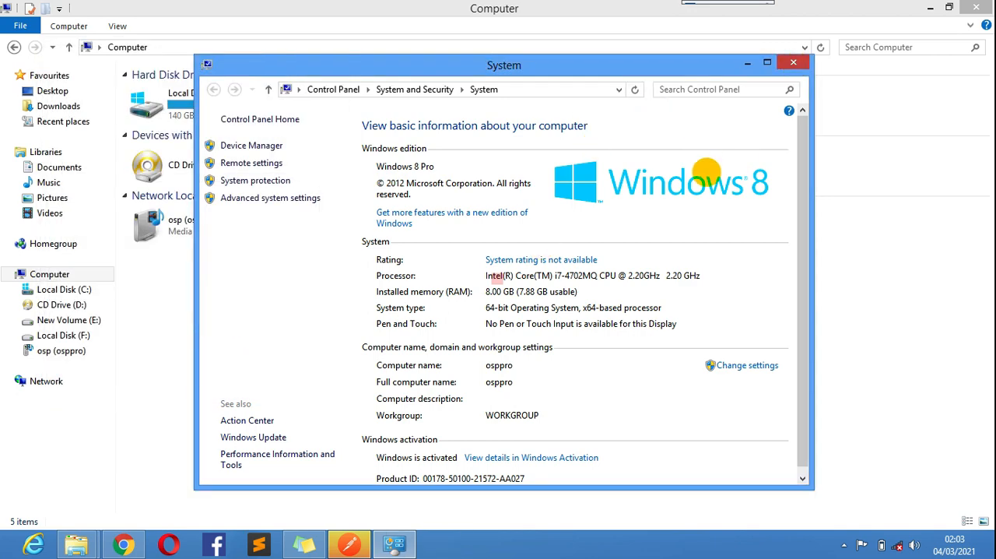
pyautogui.moveTo(794, 63)
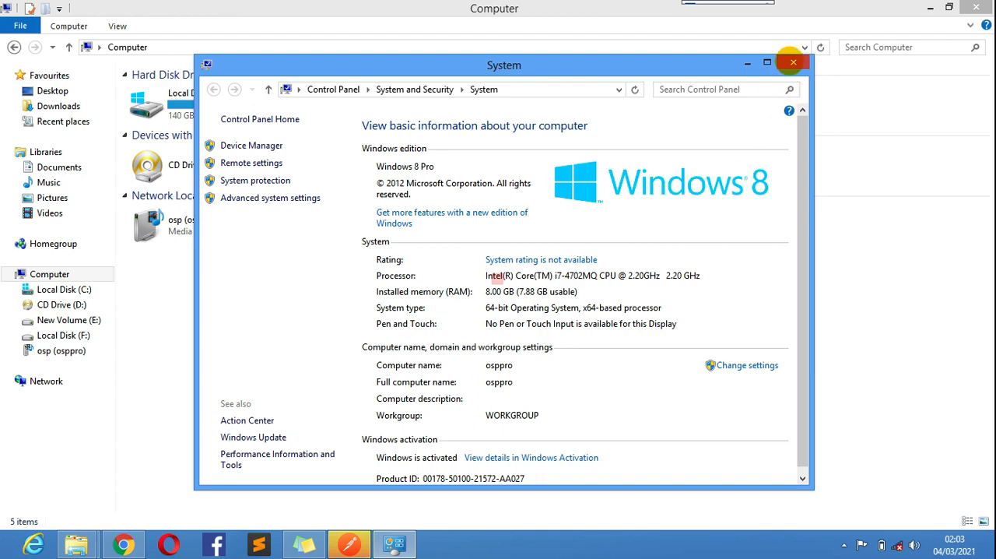
# Step: Close the Control Panel System window and File Explorer, returning to the desktop
pyautogui.click(793, 62)
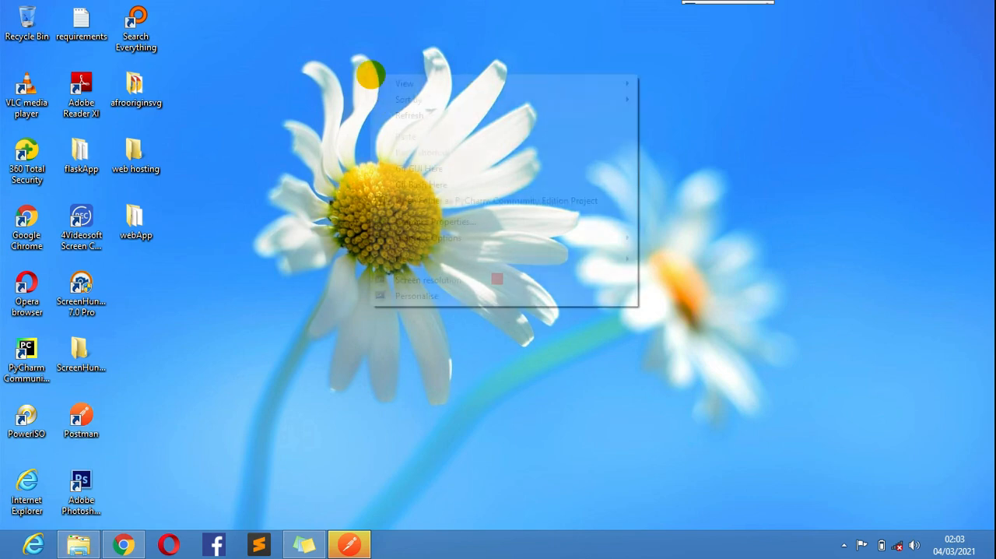
pyautogui.click(667, 125)
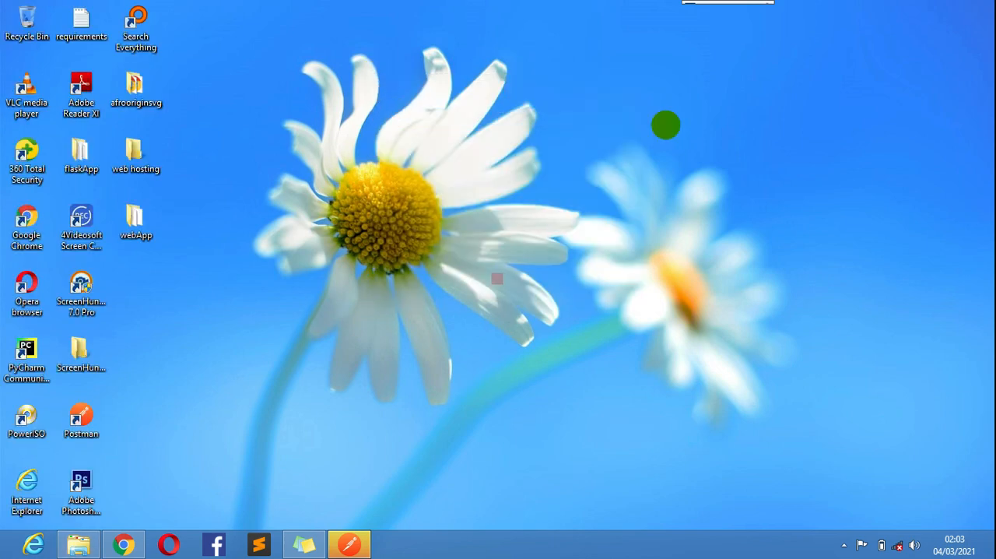